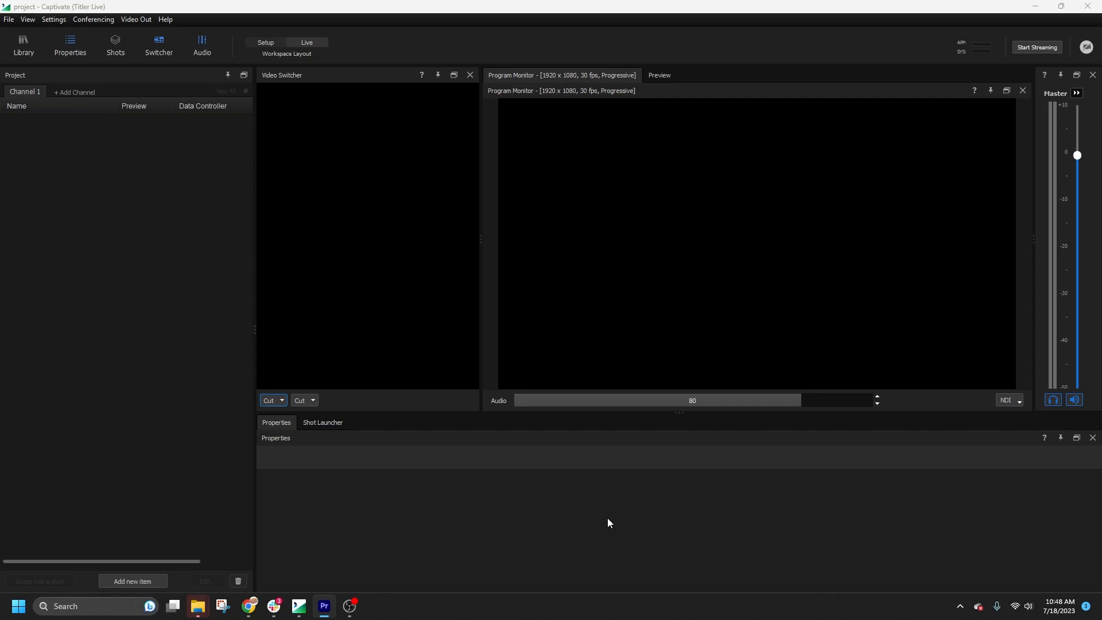
mouse_move(353, 122)
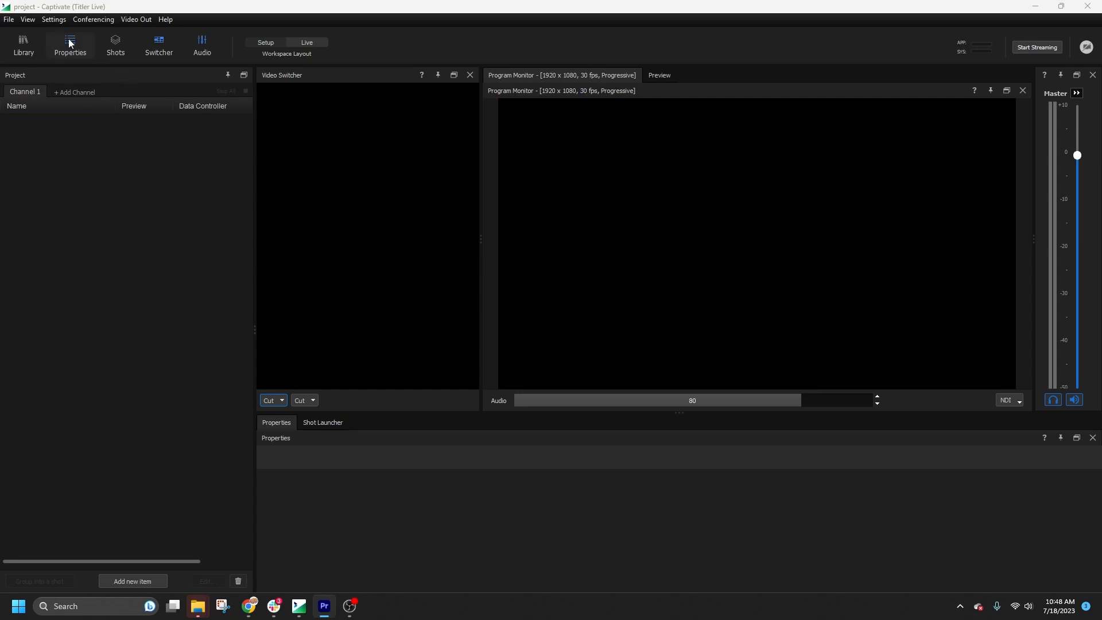
Check which panels are currently shown, then close the panel list unchanged.
left_click(27, 18)
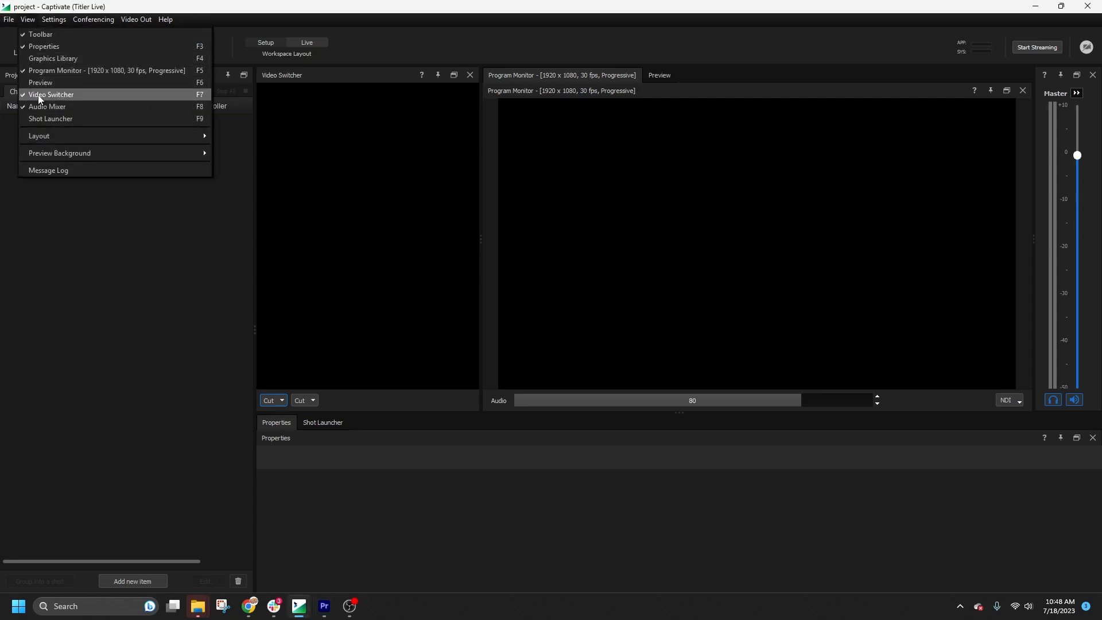
left_click(50, 94)
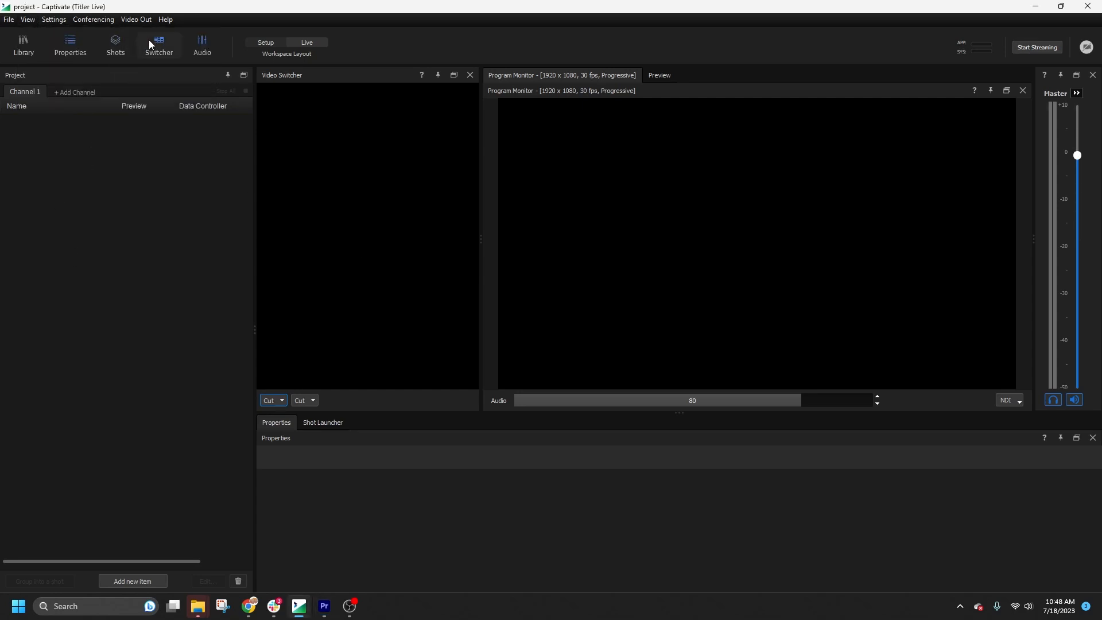
mouse_move(163, 360)
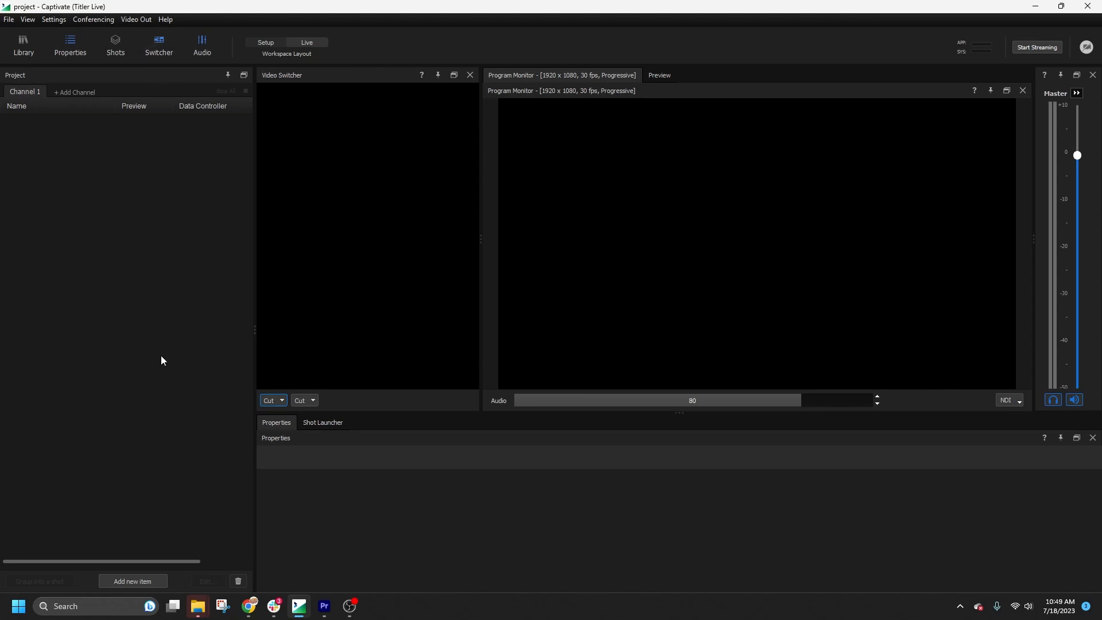
Add the NDI feed CALEBS-MACBOOK-PRO.LOCAL (NewBlue Channel 1) as a new live video source.
left_click(7, 18)
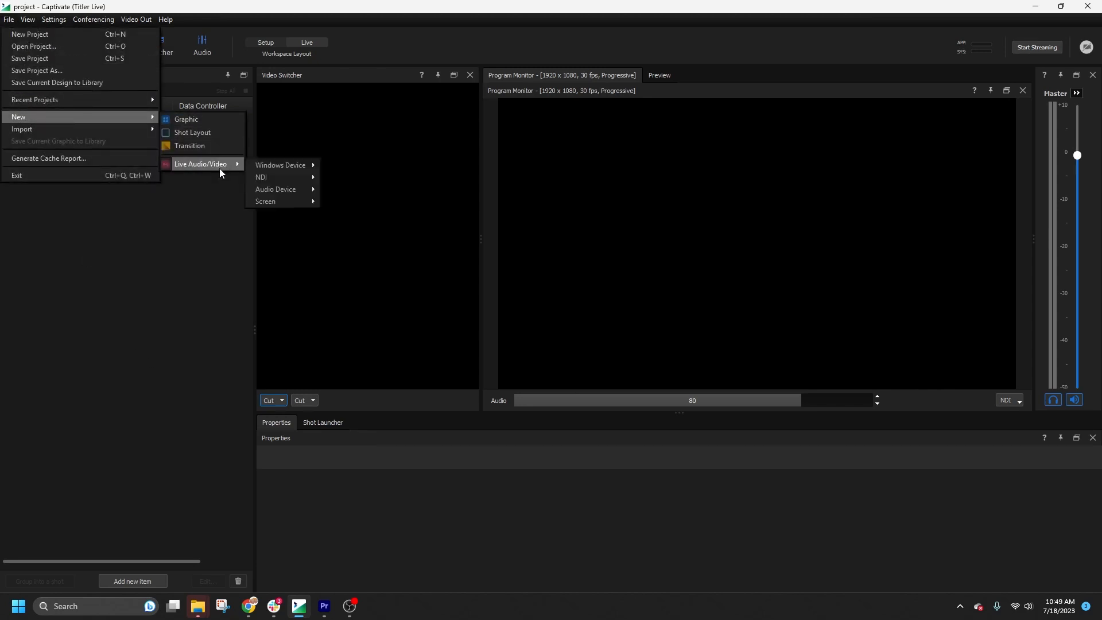
mouse_move(262, 177)
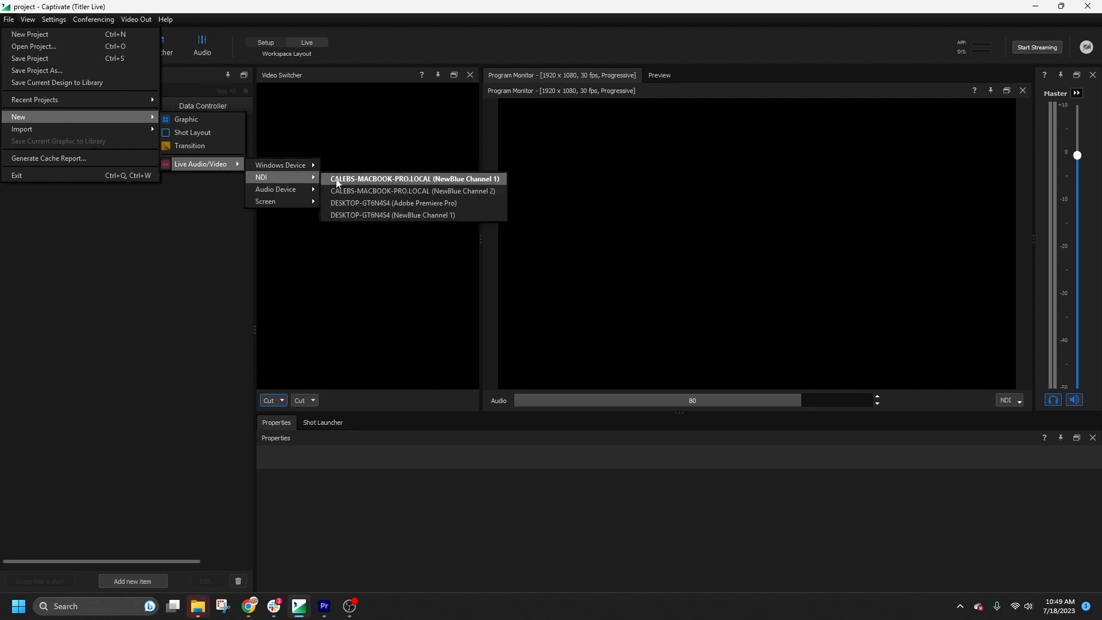
left_click(413, 178)
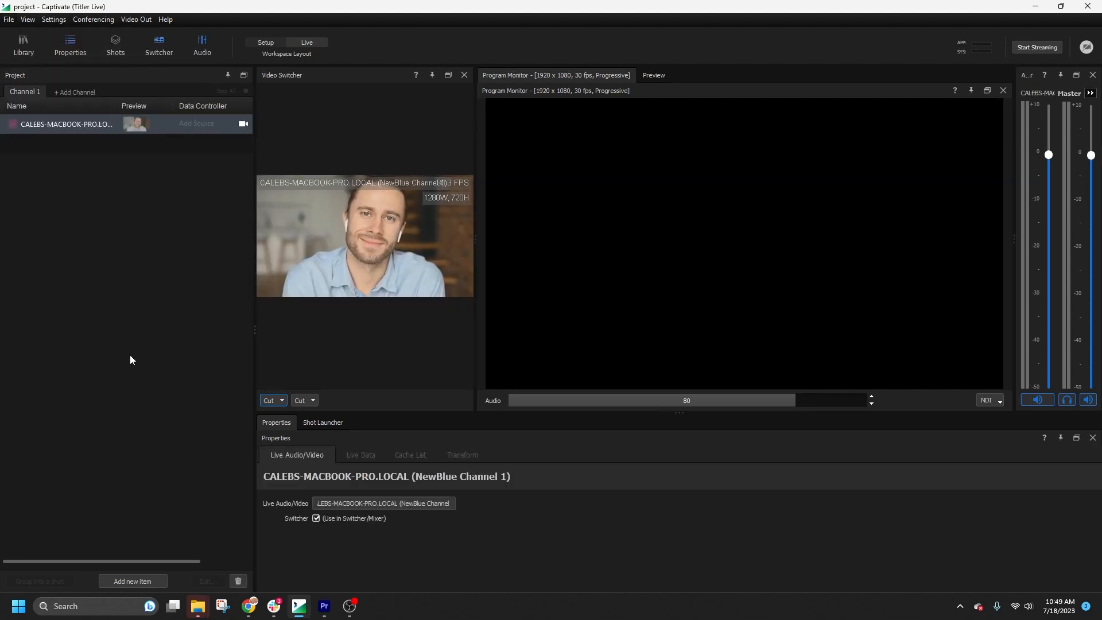
right_click(131, 361)
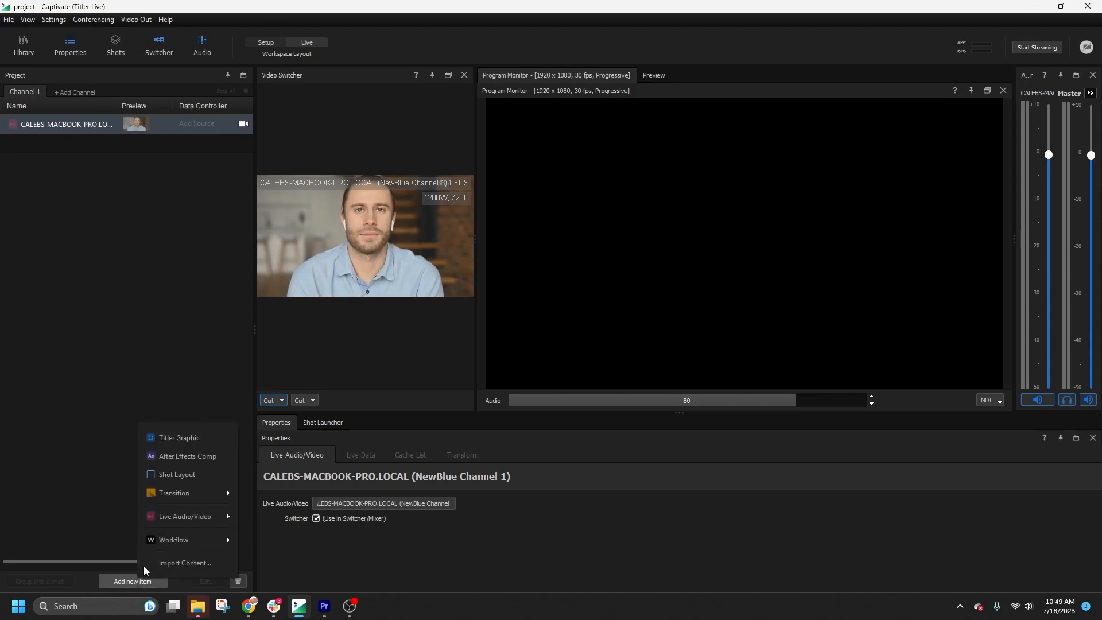
mouse_move(248, 526)
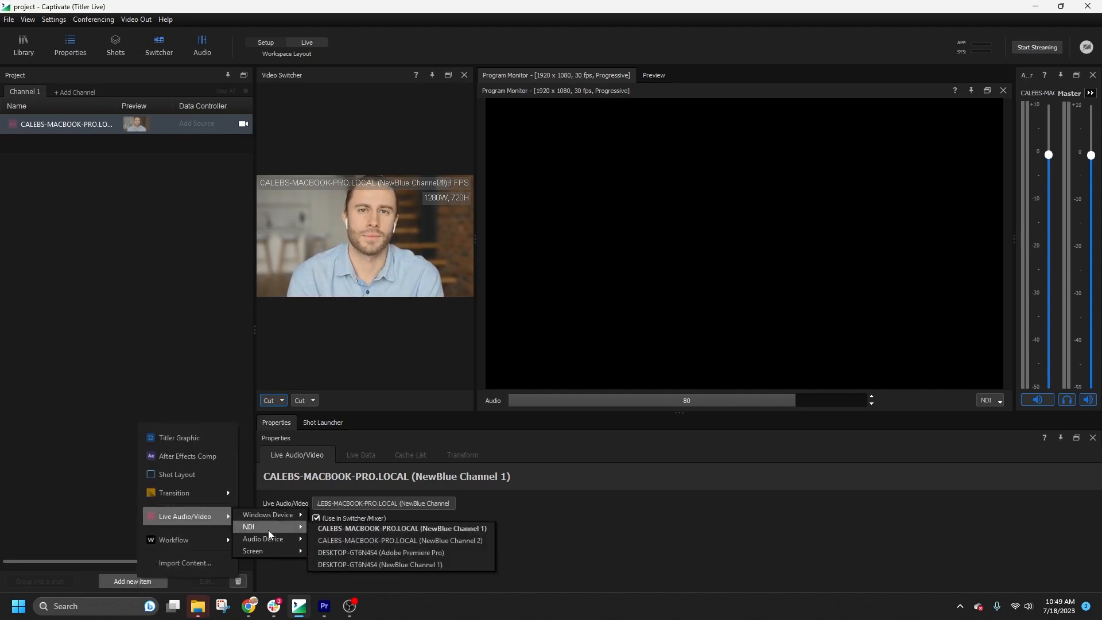
Add the CALEBS-MACBOOK-PRO.LOCAL (NewBlue Channel 2) NDI feed as a second source.
left_click(400, 539)
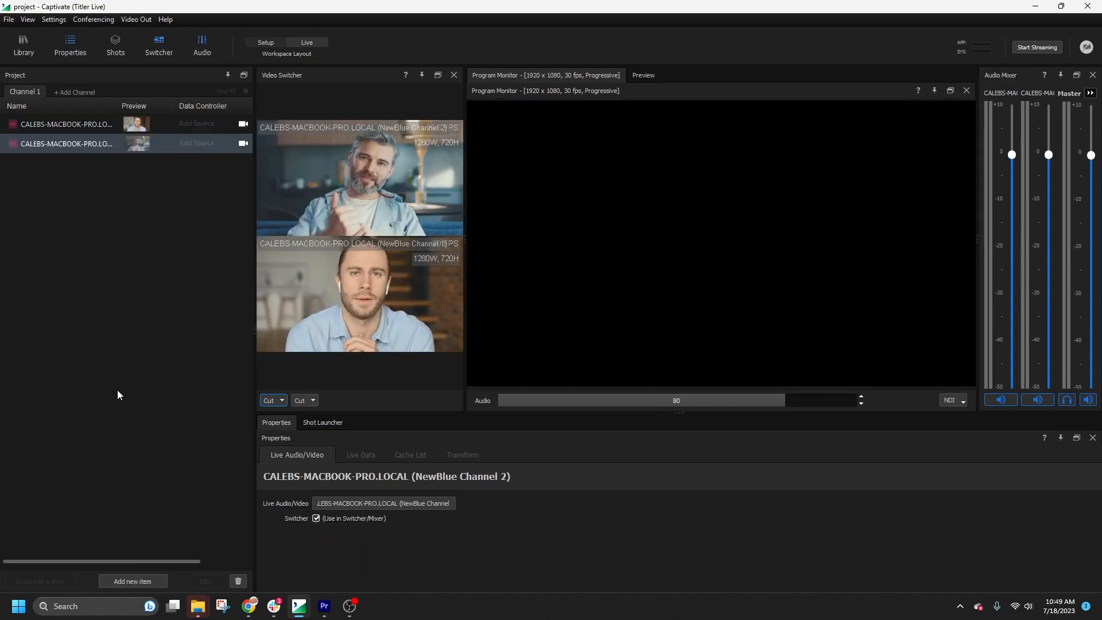
left_click(642, 76)
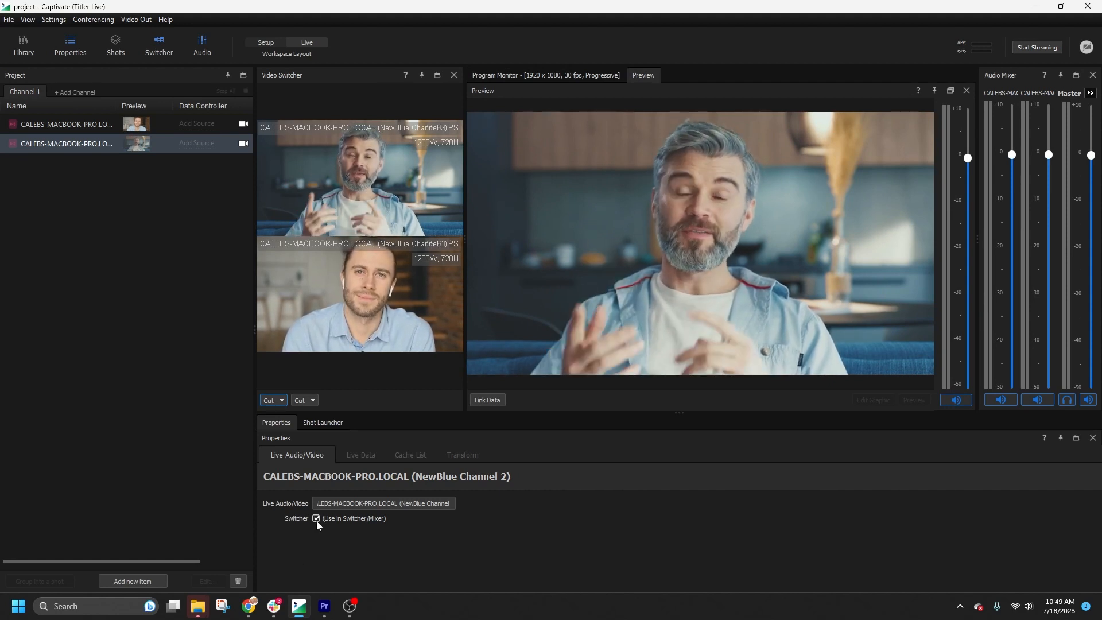
mouse_move(316, 522)
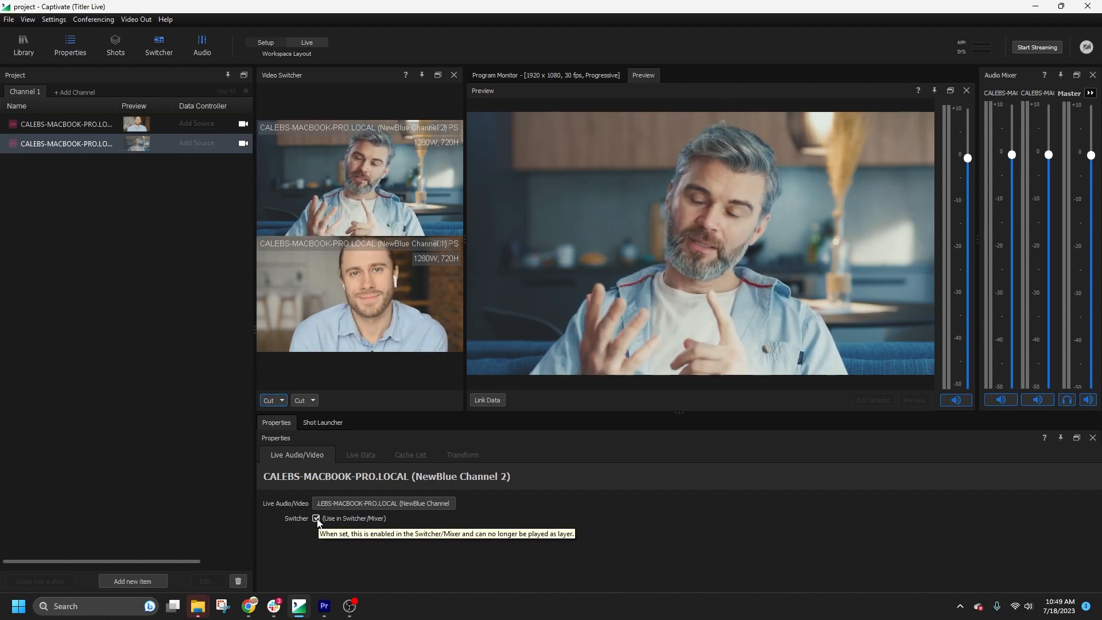
Untick 'Use in Switcher/Mixer' for Channel 2, then tick it again.
left_click(316, 518)
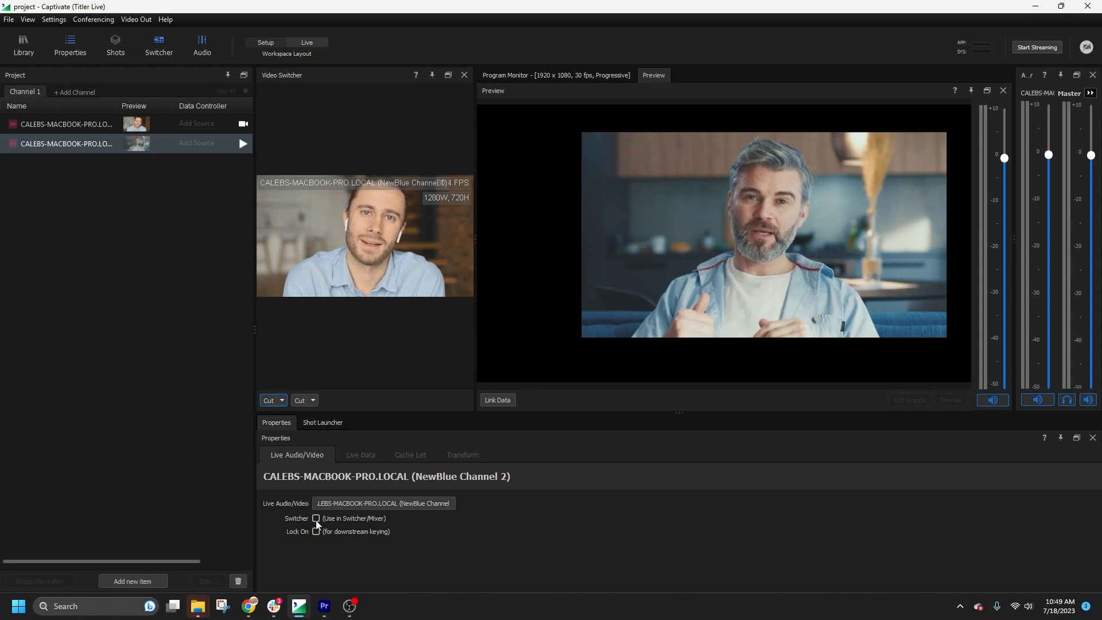
left_click(316, 518)
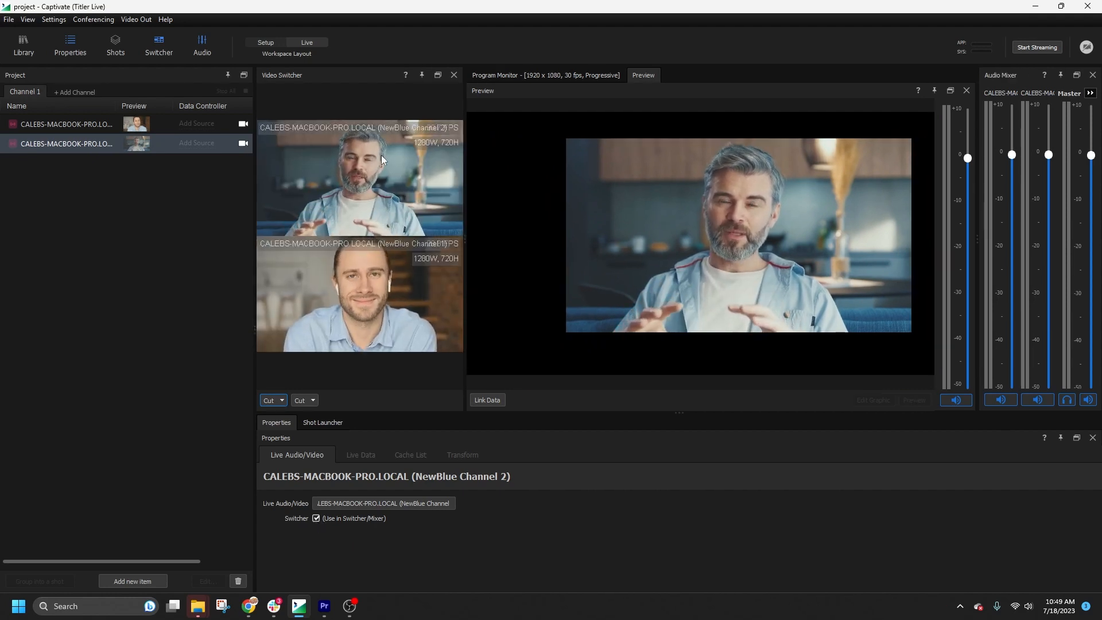